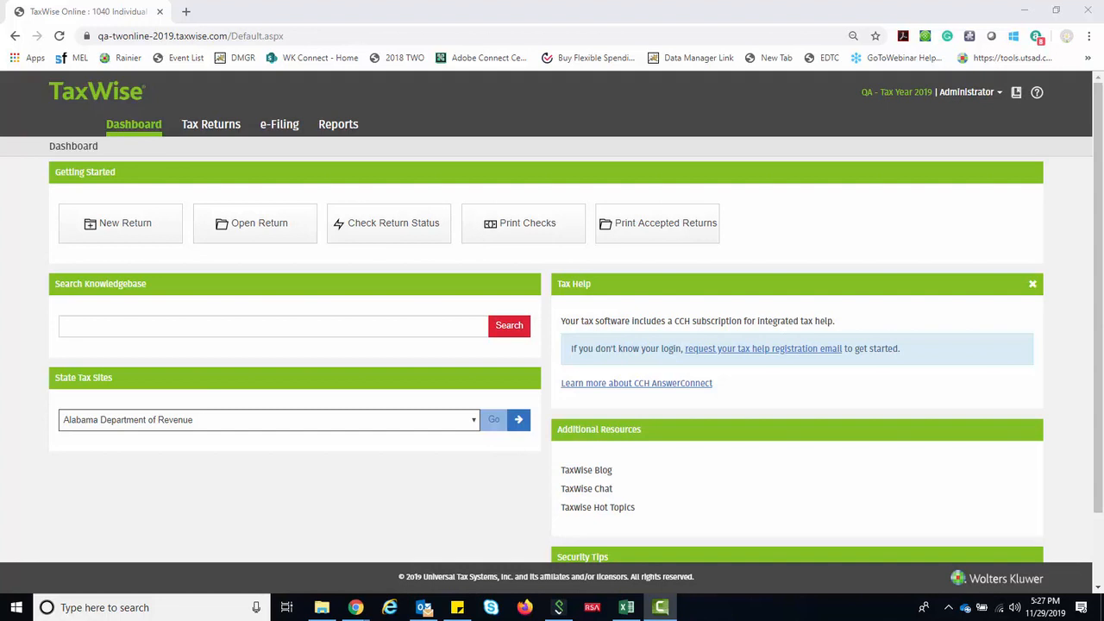
# - Open the Settings page from the Administrator menu
pyautogui.click(965, 91)
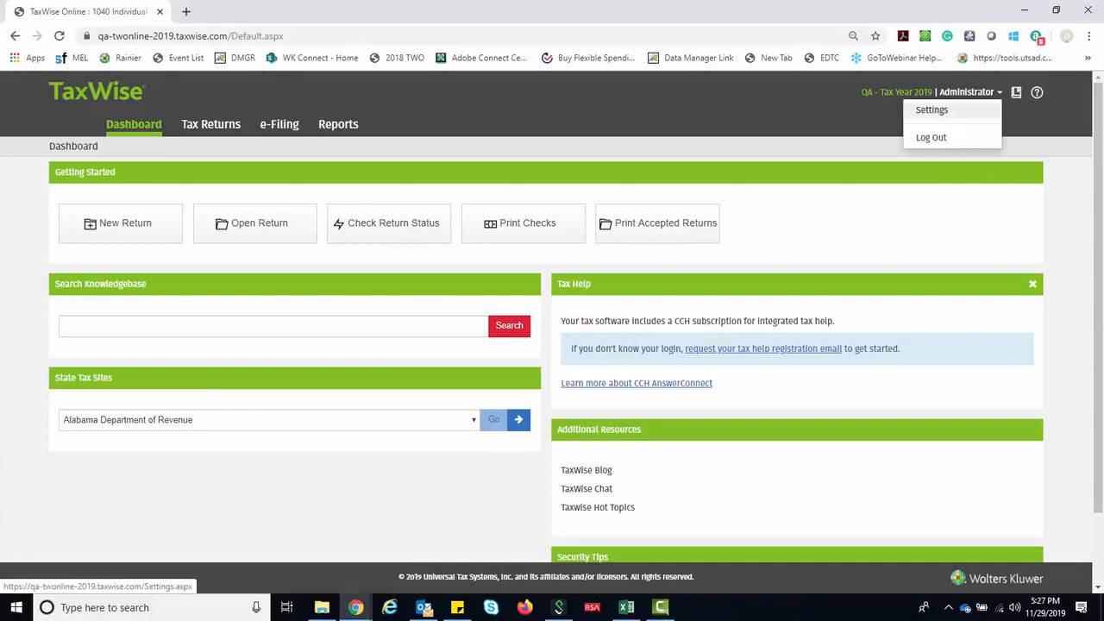
pyautogui.moveTo(931, 110)
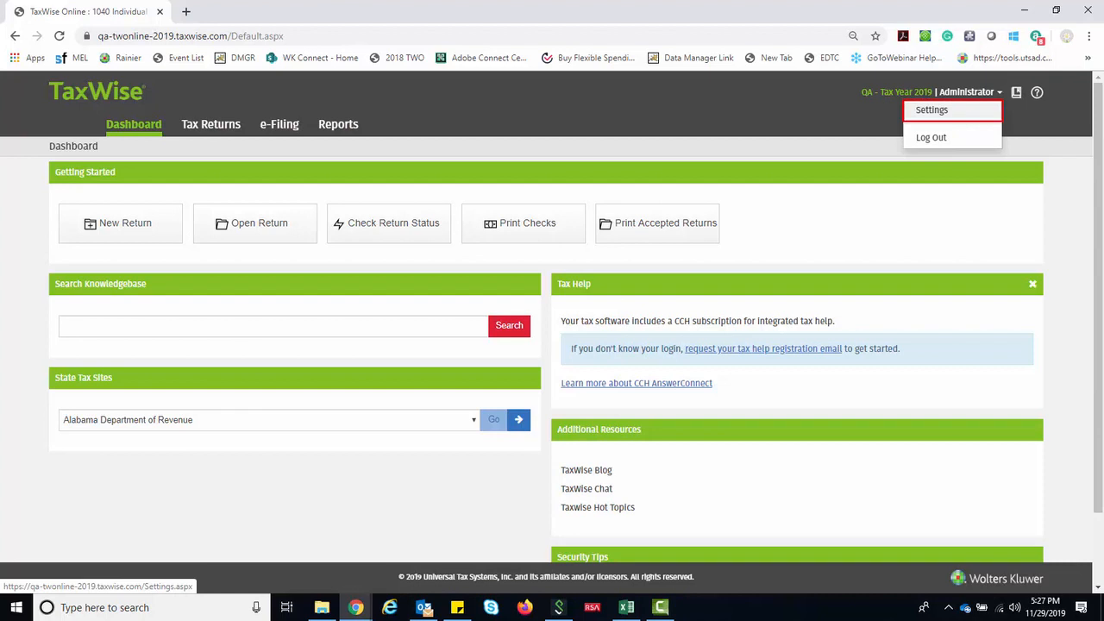
pyautogui.click(932, 110)
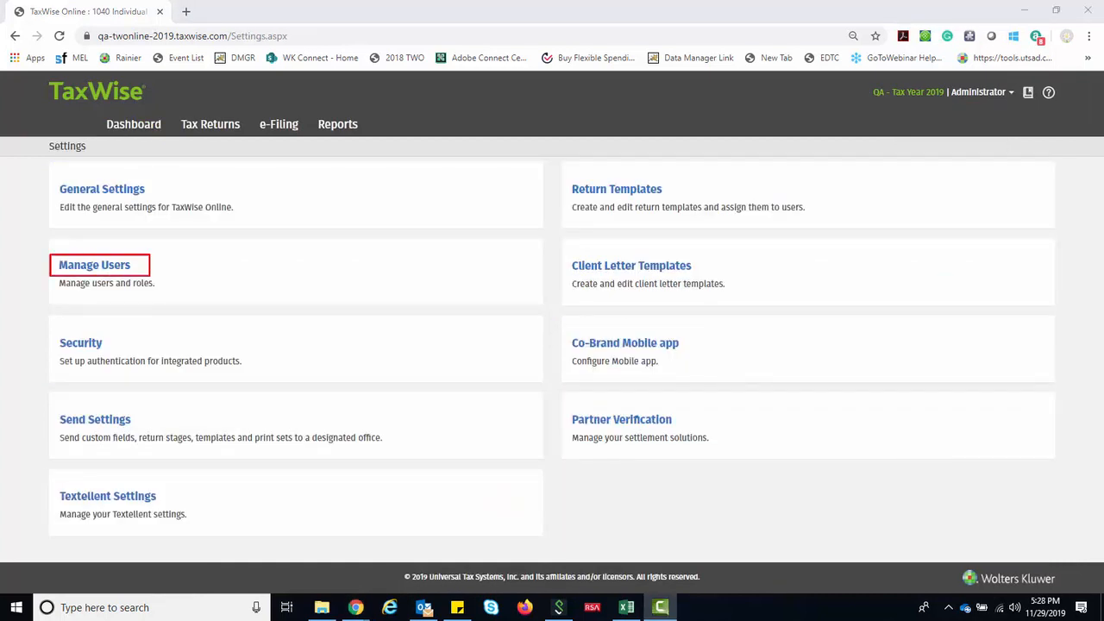
# - Go to Manage Users and start a new user from User Manager
pyautogui.click(94, 264)
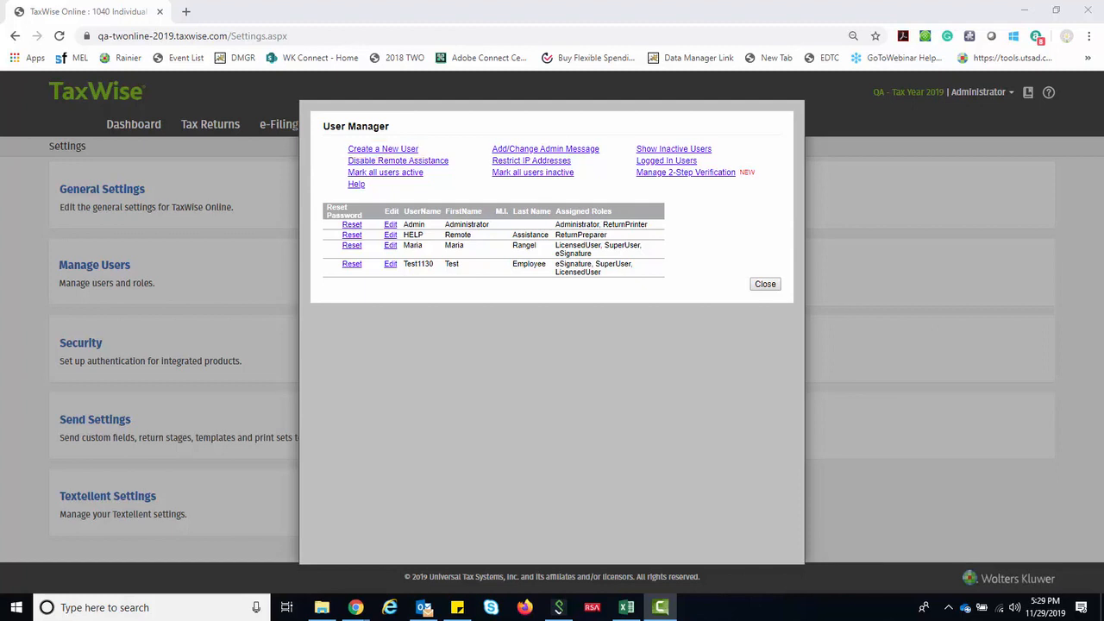
pyautogui.click(383, 148)
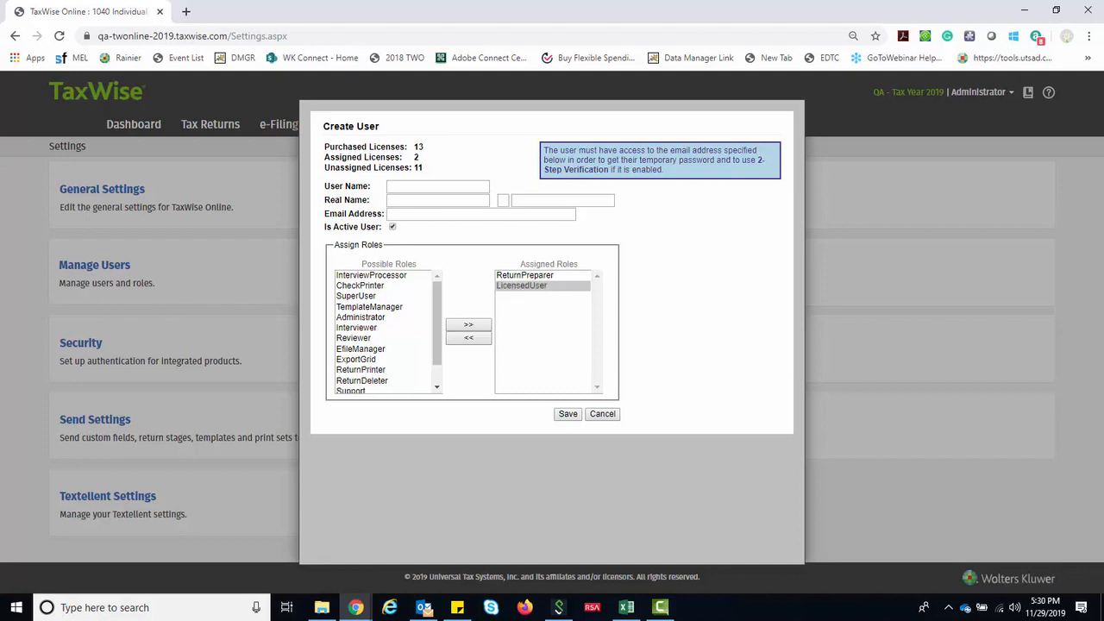
# - Save new user Jane Sample with email and only LicensedUser and SuperUser roles
pyautogui.click(522, 284)
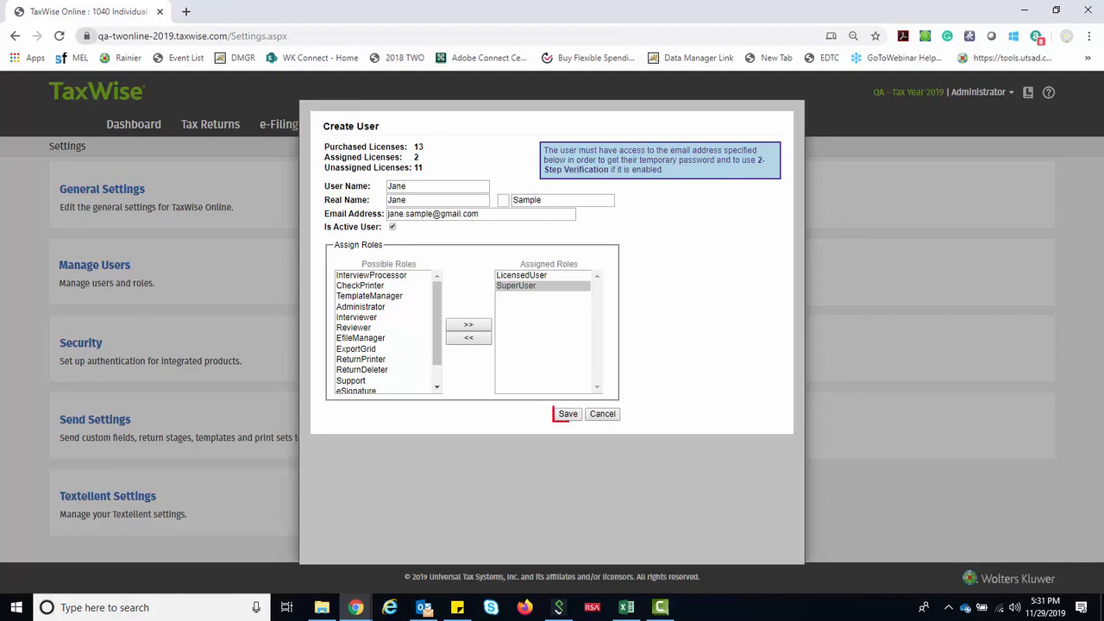
pyautogui.click(567, 413)
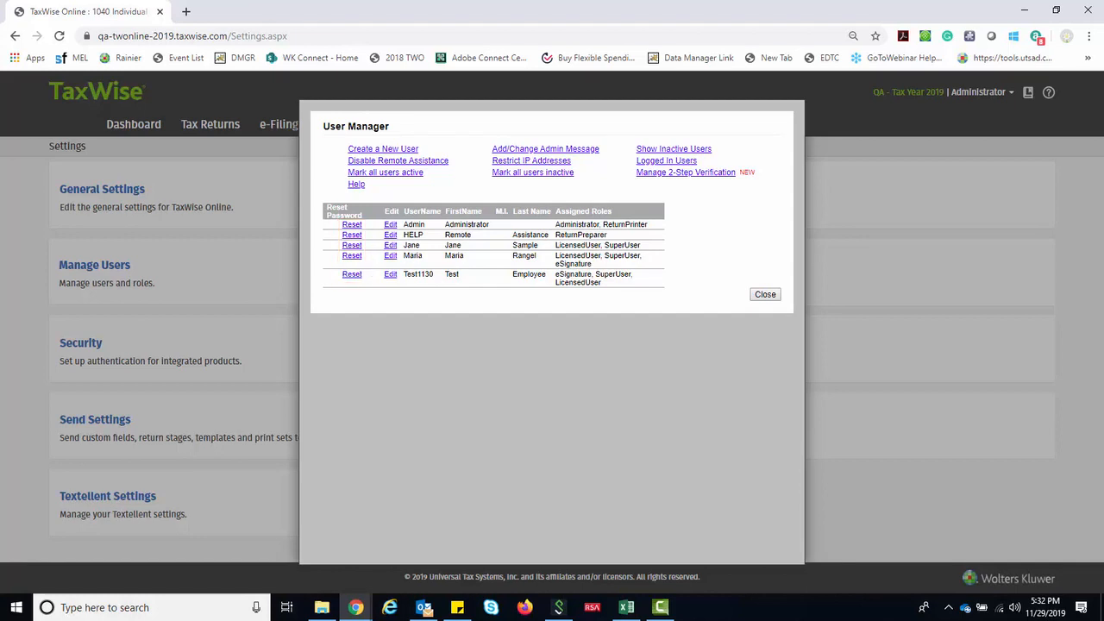
# - Review and re-save Jane Sample's details, then reach the Client Login page
pyautogui.click(390, 245)
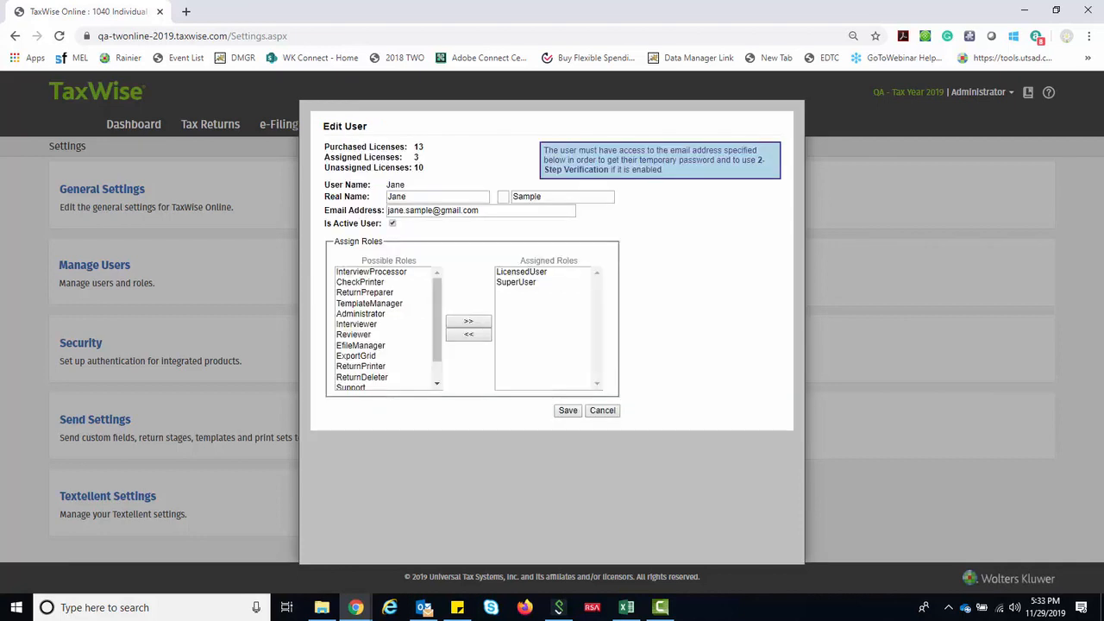
pyautogui.moveTo(567, 409)
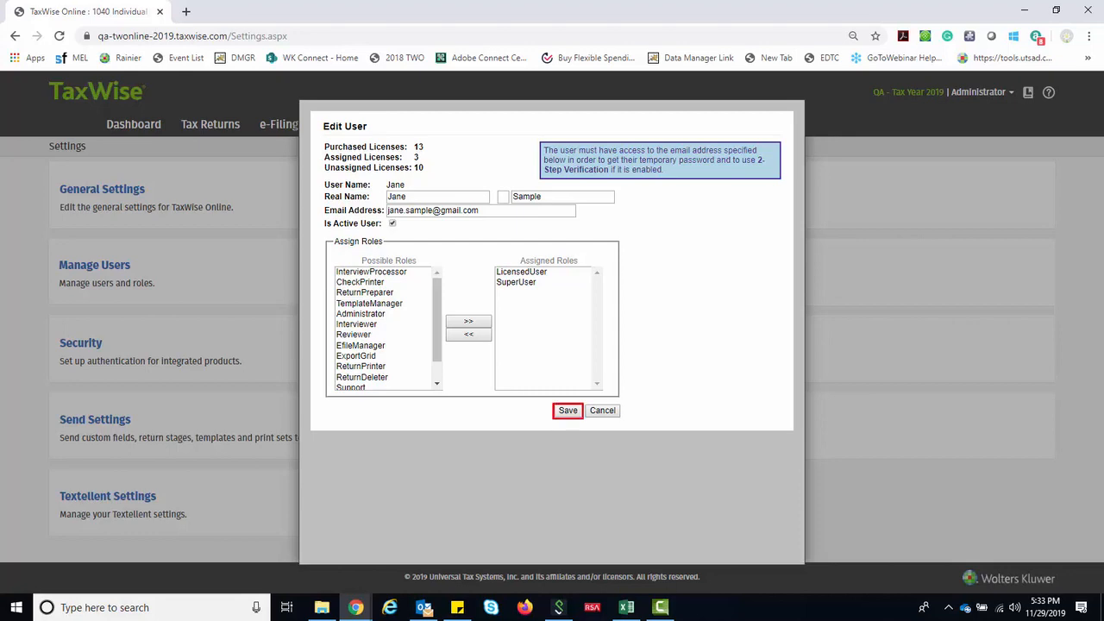
pyautogui.click(568, 410)
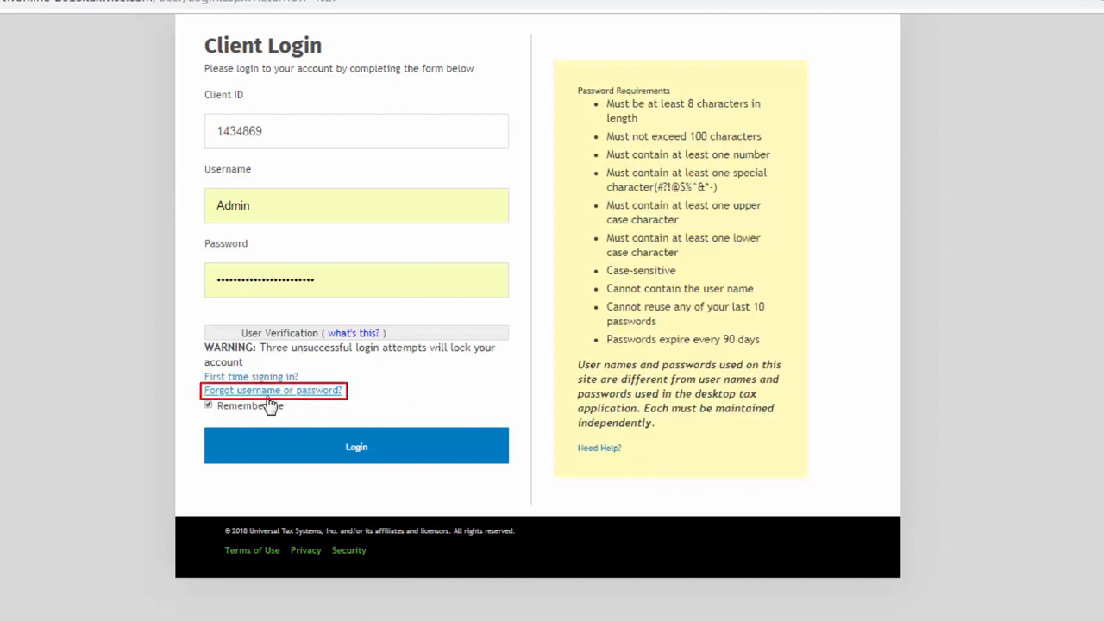
# - Request a password reset email for username Maria via 'Forgot username or password?'
pyautogui.click(273, 390)
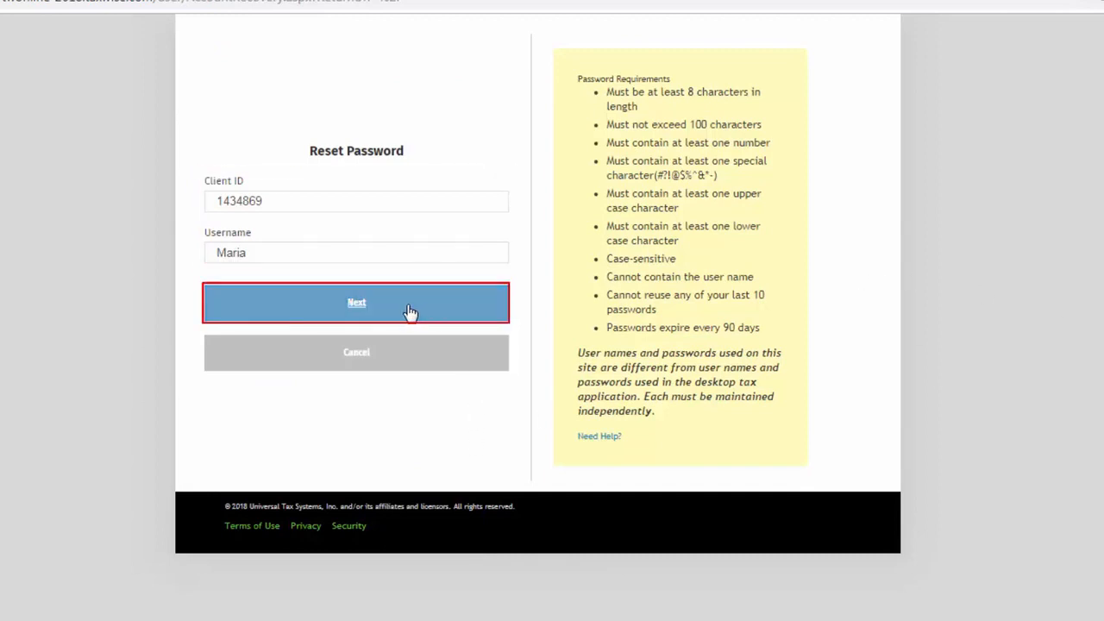
pyautogui.click(356, 303)
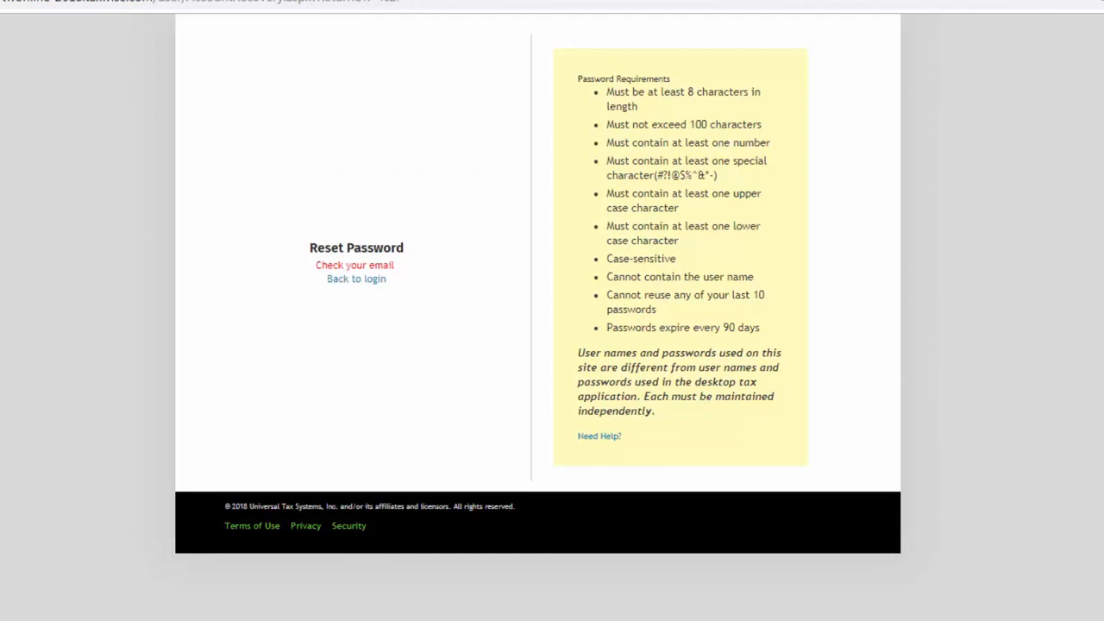
pyautogui.moveTo(610, 393)
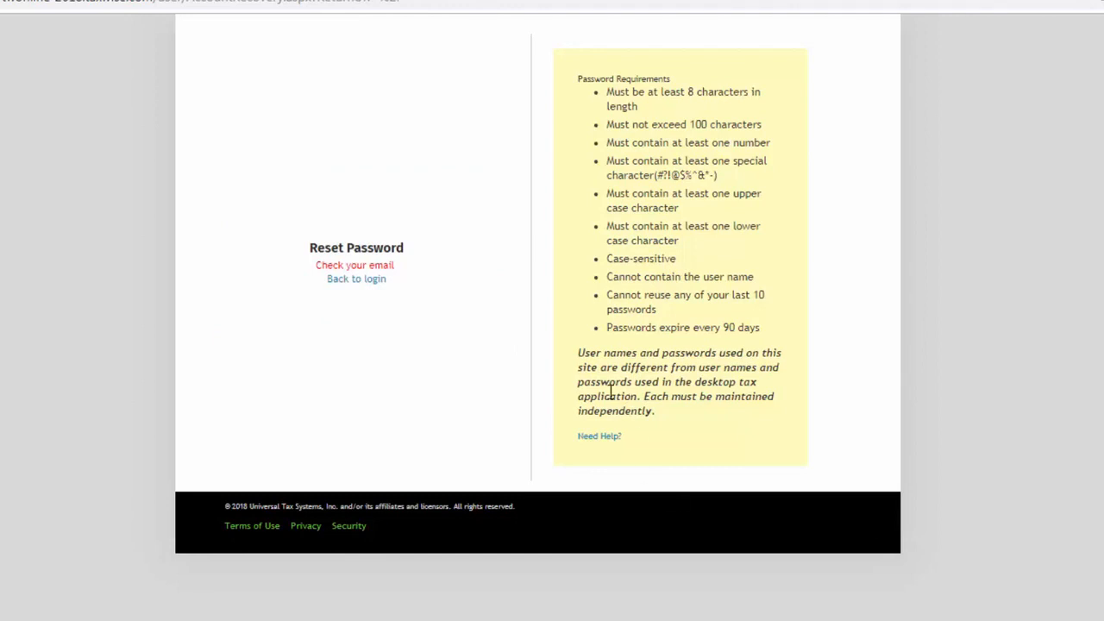
# - Log in as Maria with the temporary password, change it, and continue to the dashboard
pyautogui.click(357, 278)
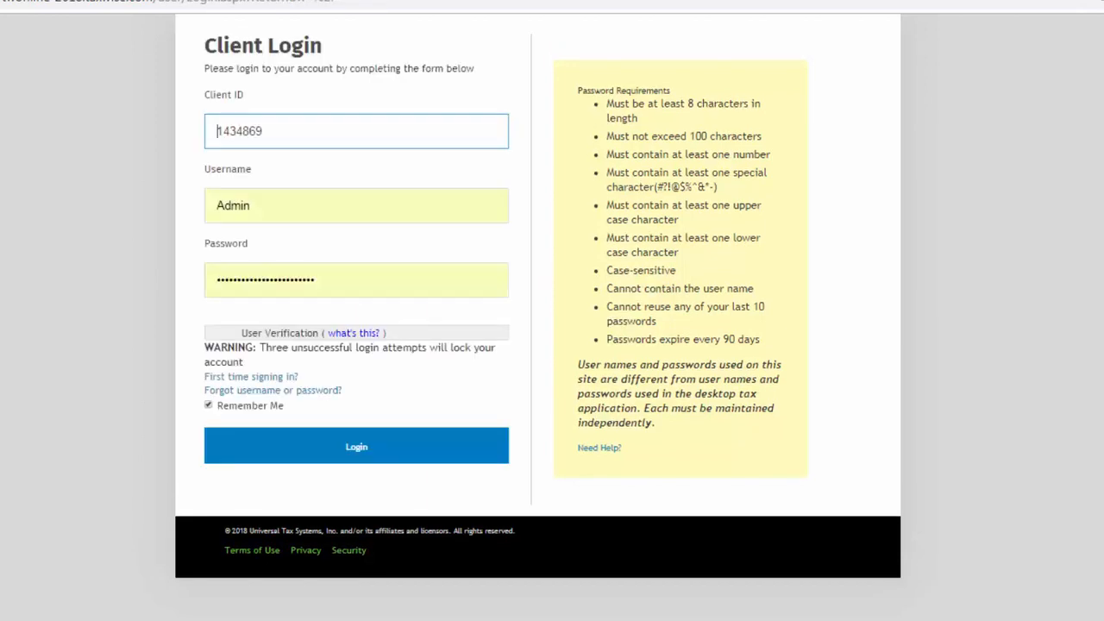
pyautogui.write('Maria')
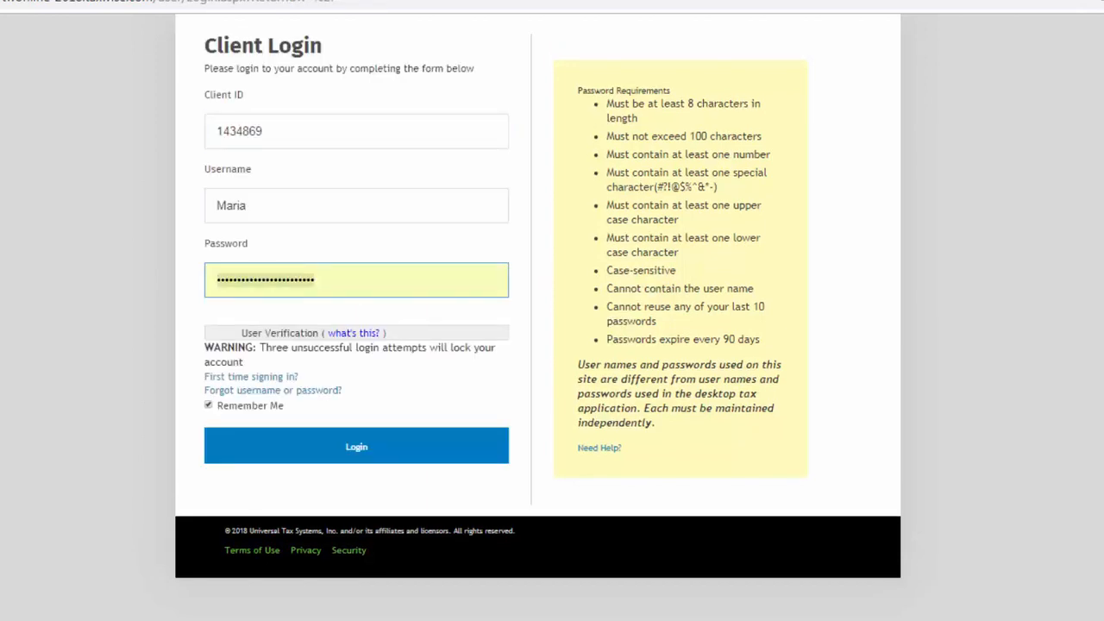
pyautogui.click(356, 279)
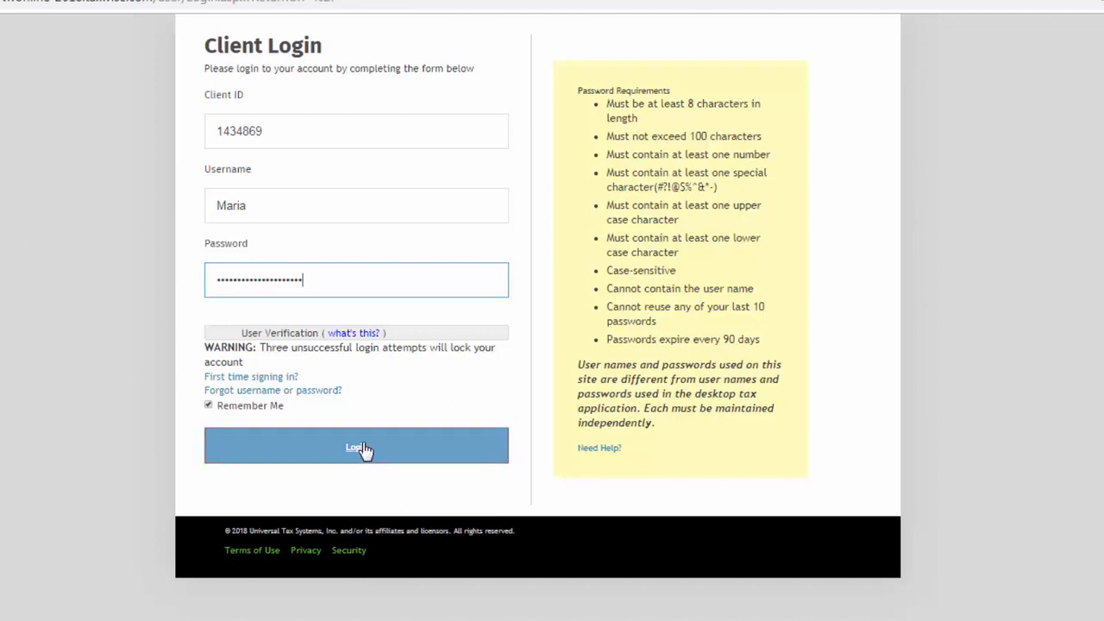
pyautogui.click(356, 445)
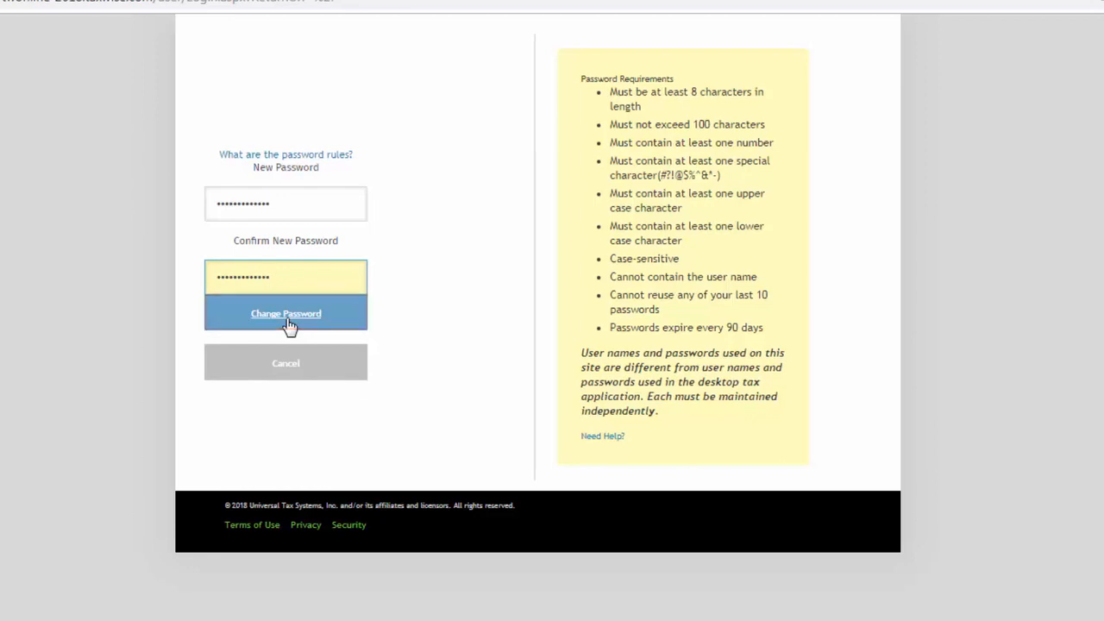
pyautogui.click(286, 313)
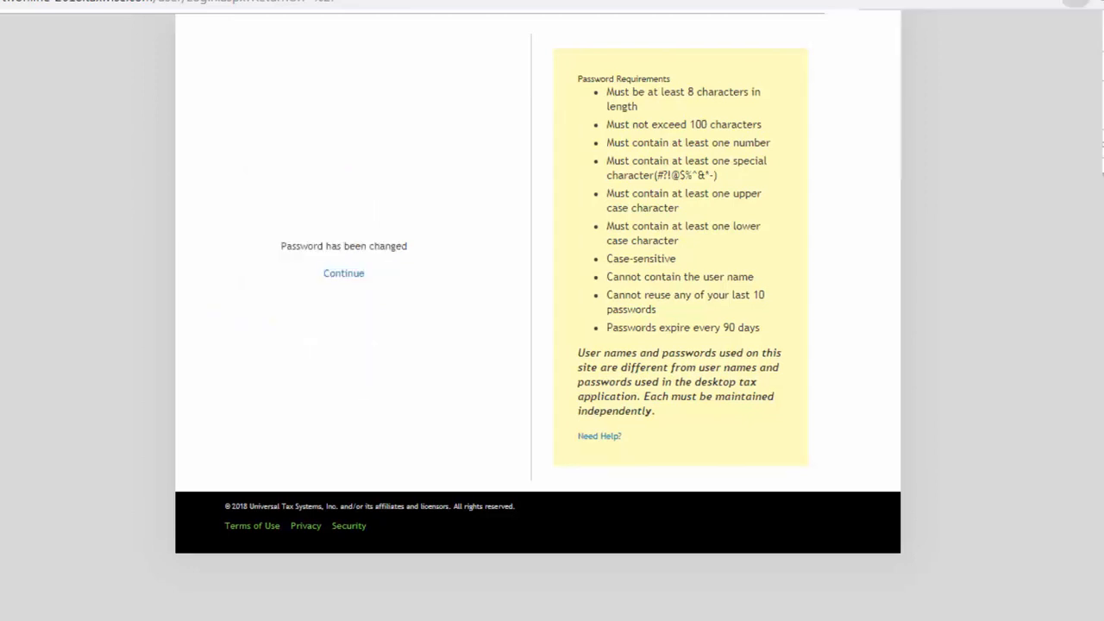
pyautogui.moveTo(333, 372)
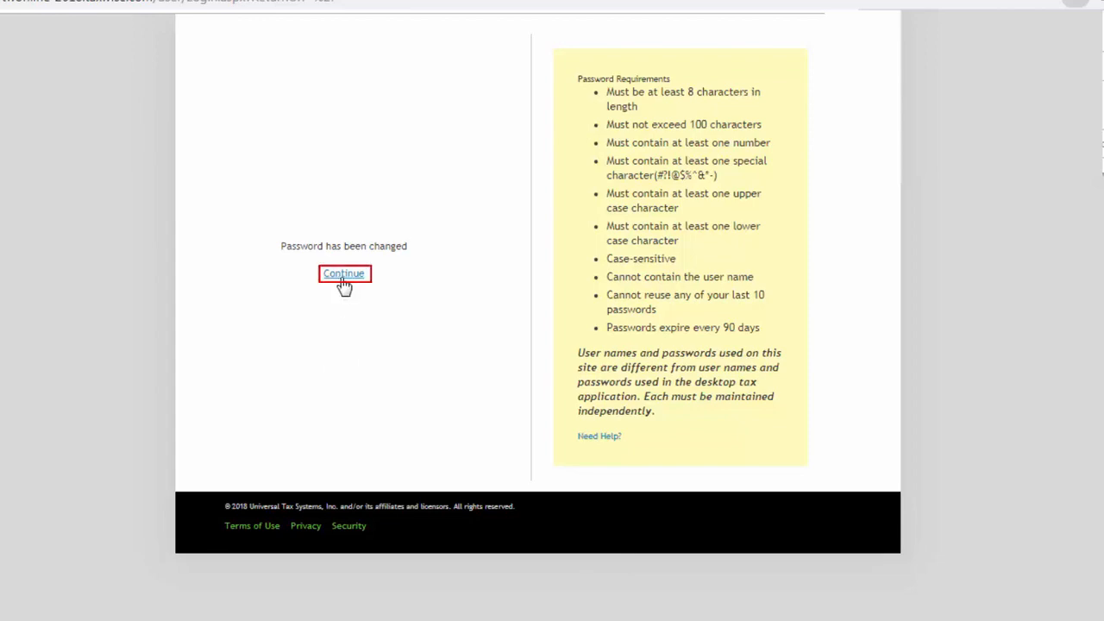
pyautogui.click(344, 274)
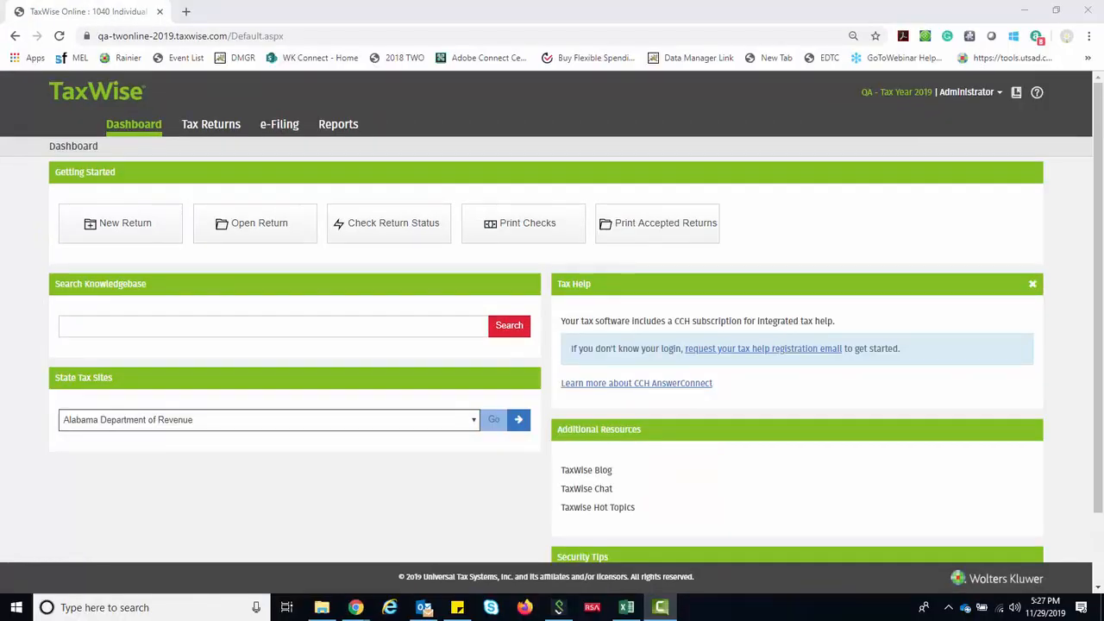